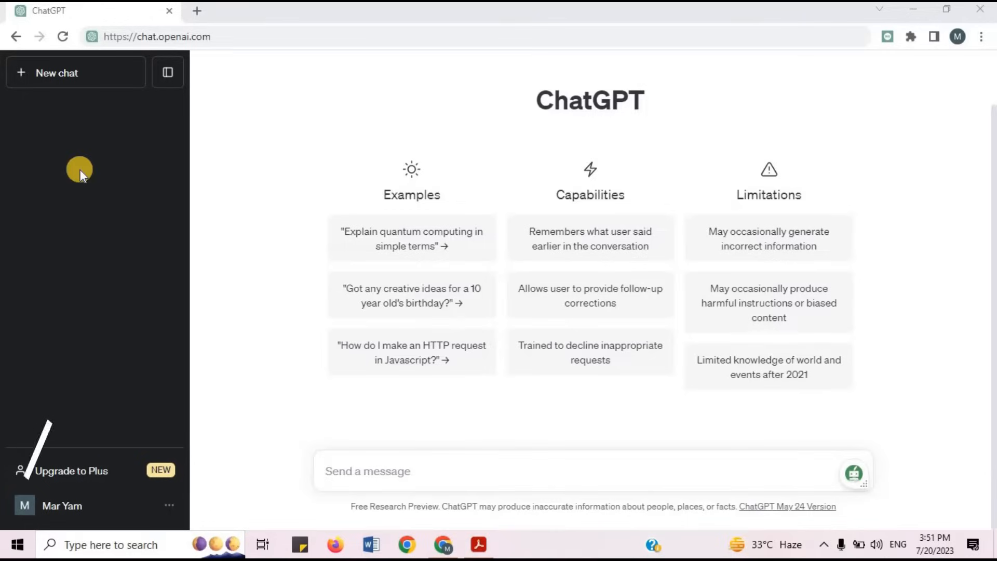
# Select the French declaration-of-interest letter across both pages in Acrobat Reader and copy it.
pyautogui.click(152, 37)
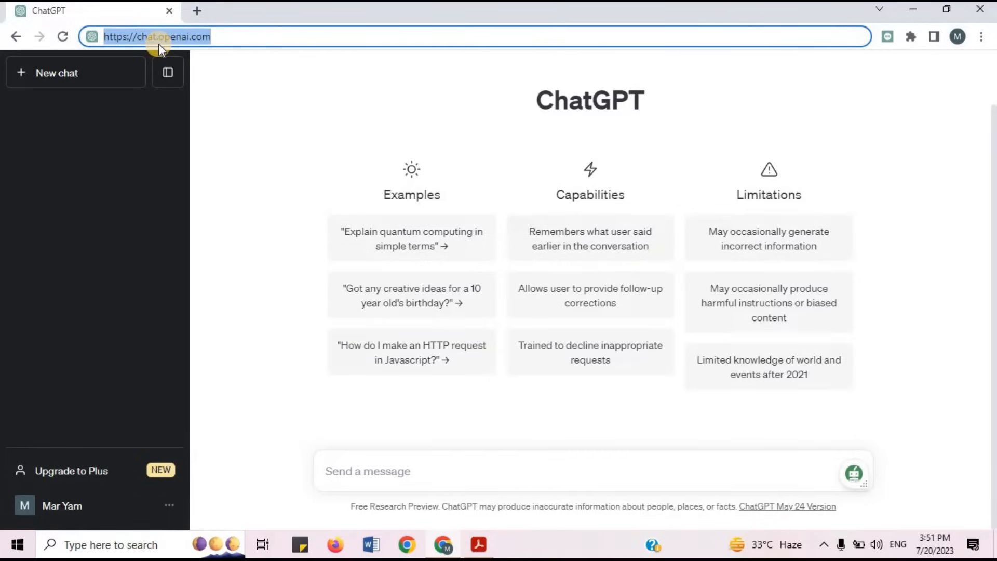
pyautogui.click(560, 469)
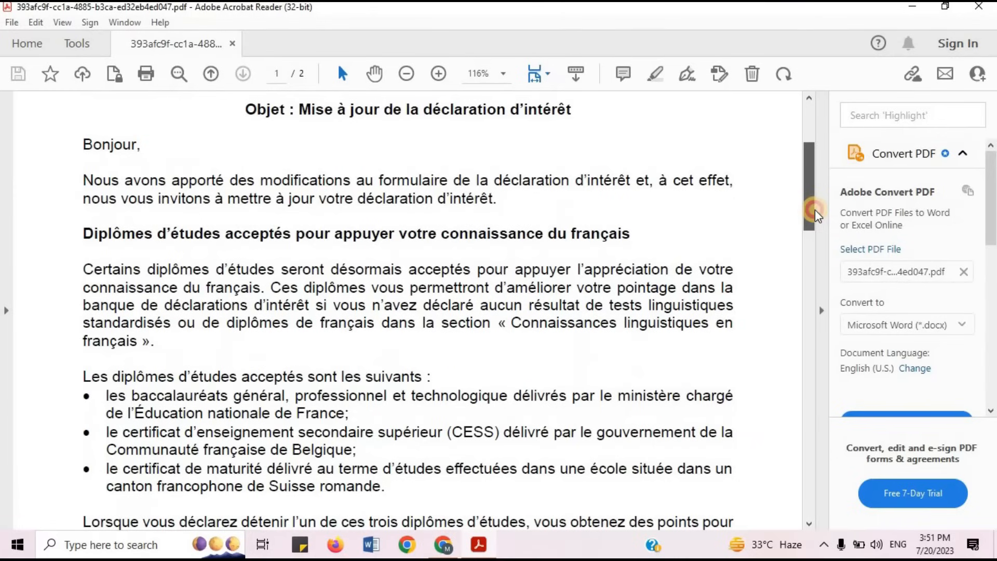
pyautogui.moveTo(797, 230)
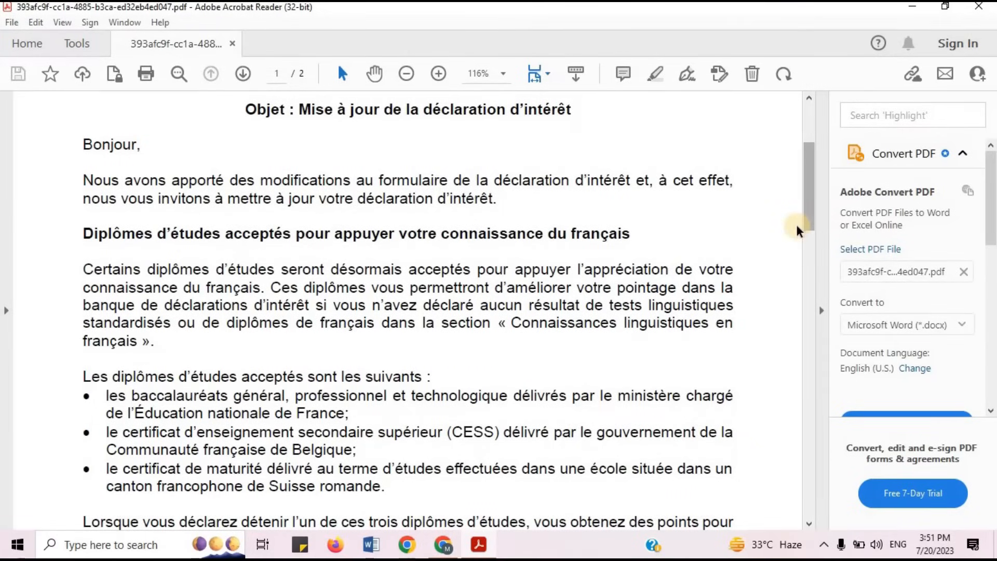
pyautogui.scroll(-3)
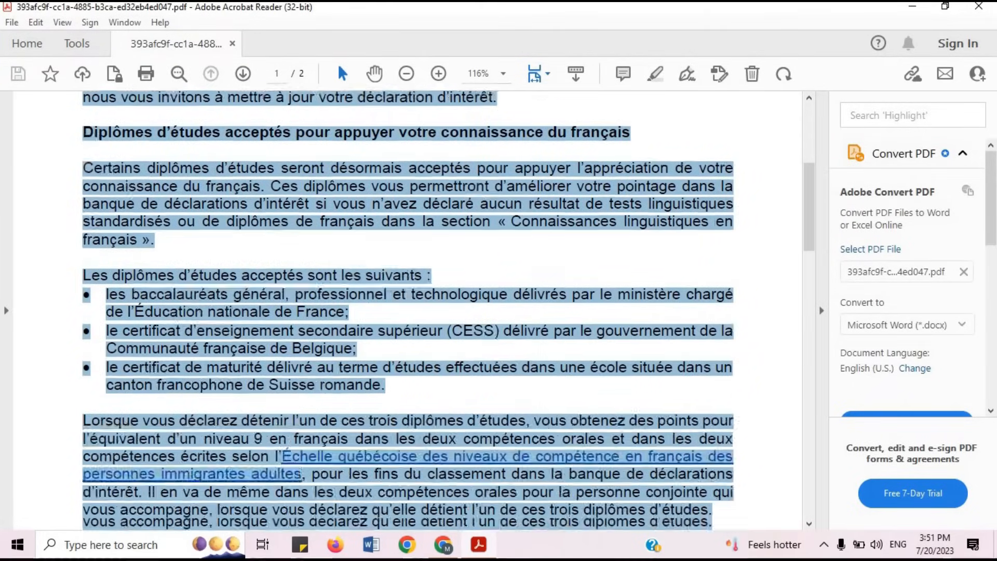
pyautogui.scroll(-3)
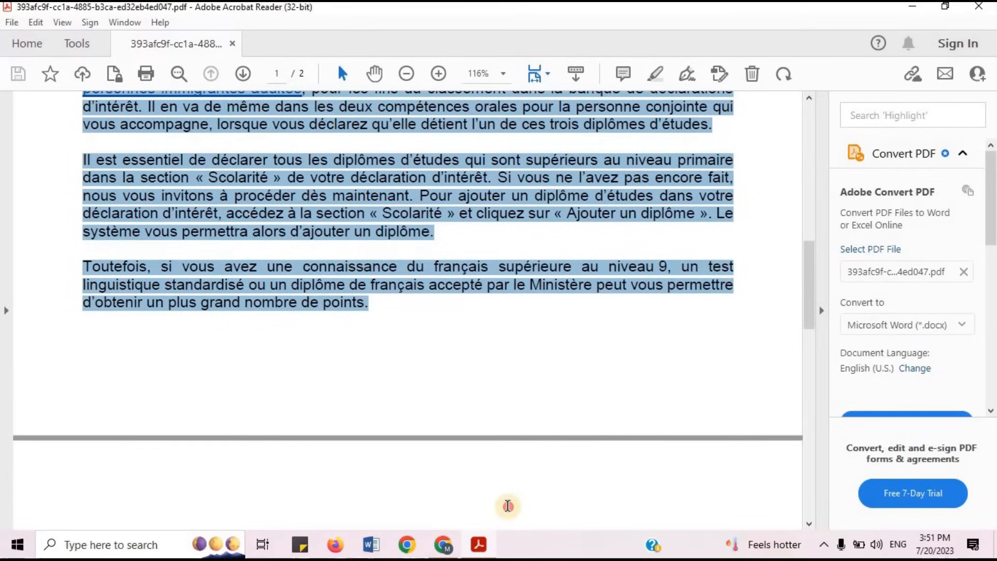
pyautogui.moveTo(413, 371)
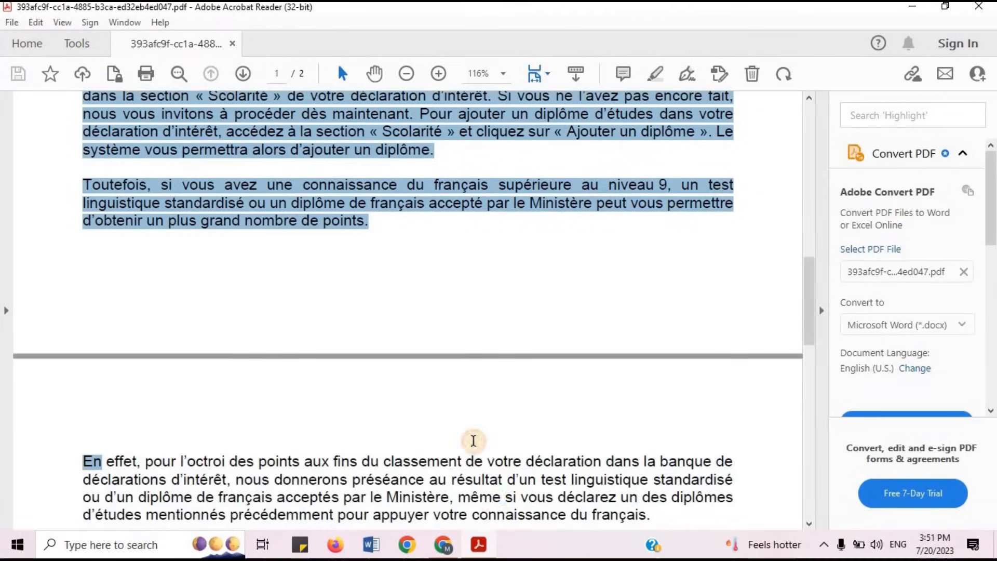
pyautogui.scroll(-3)
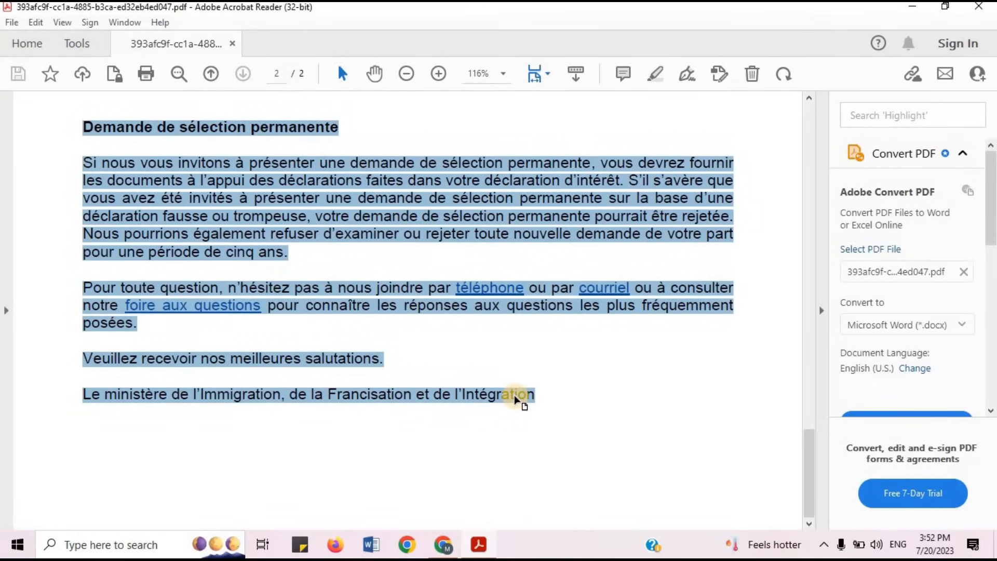
pyautogui.rightClick(512, 394)
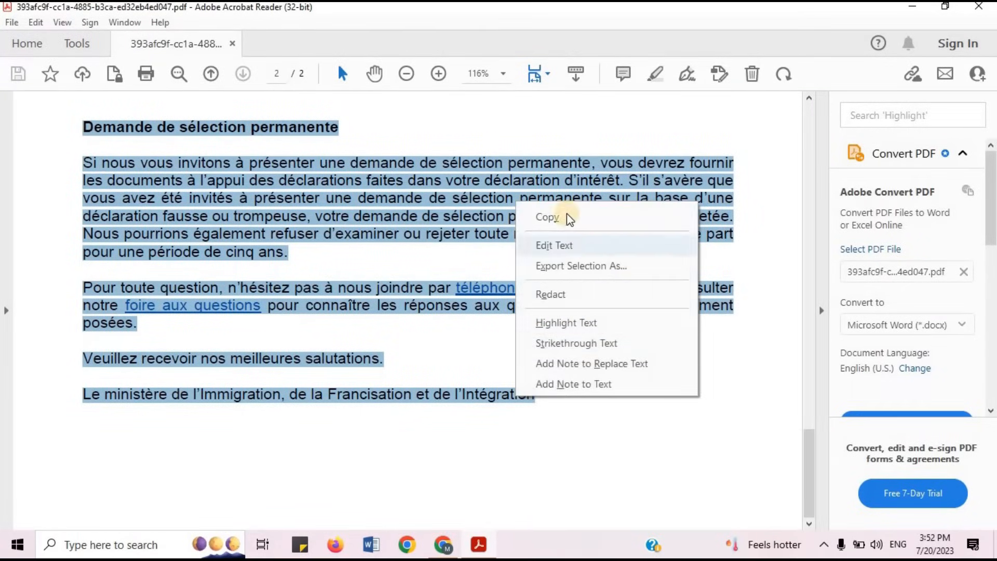
pyautogui.click(546, 218)
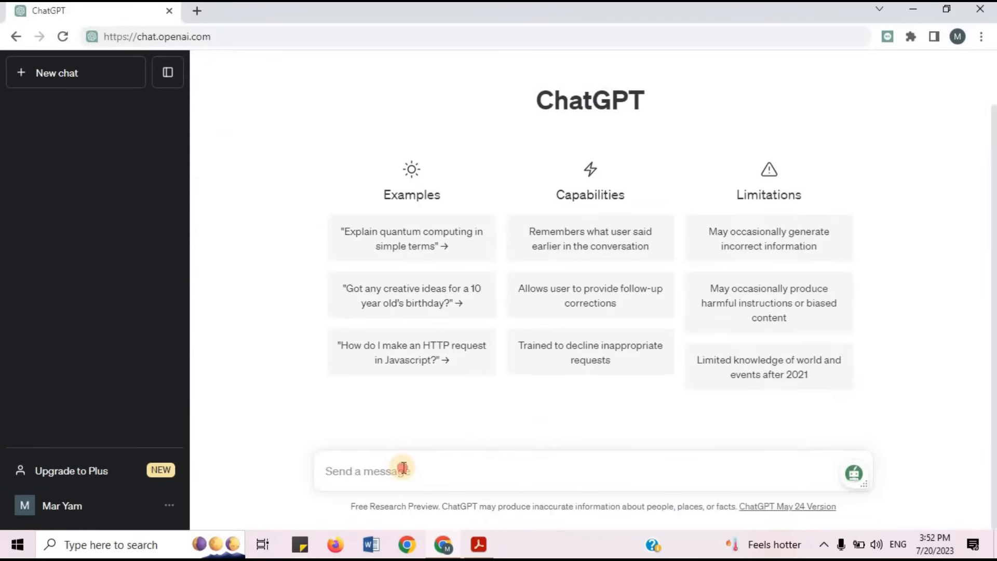
# Send 'Translate into English:' followed by the pasted French letter in a new ChatGPT message.
pyautogui.click(402, 471)
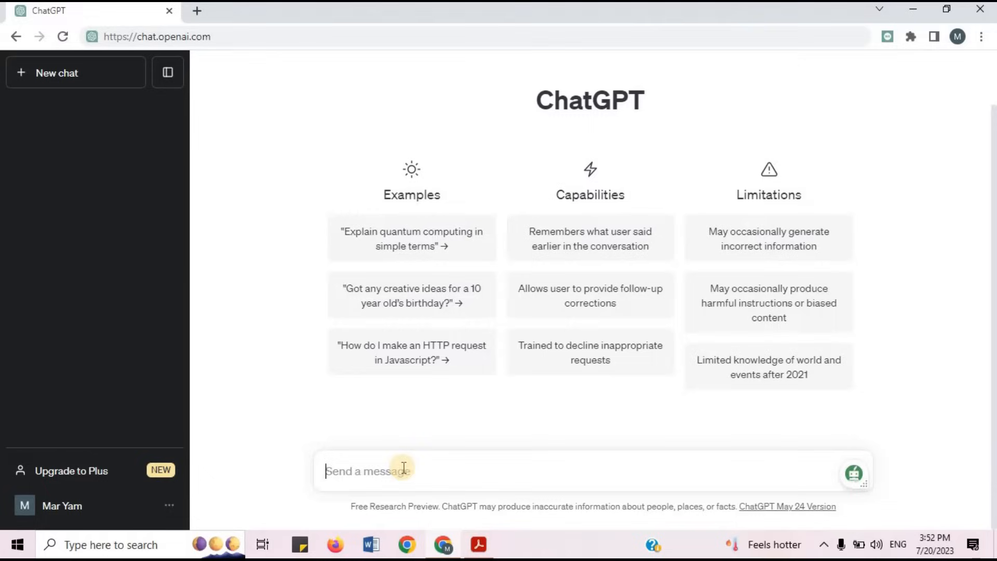
pyautogui.write('Translate into')
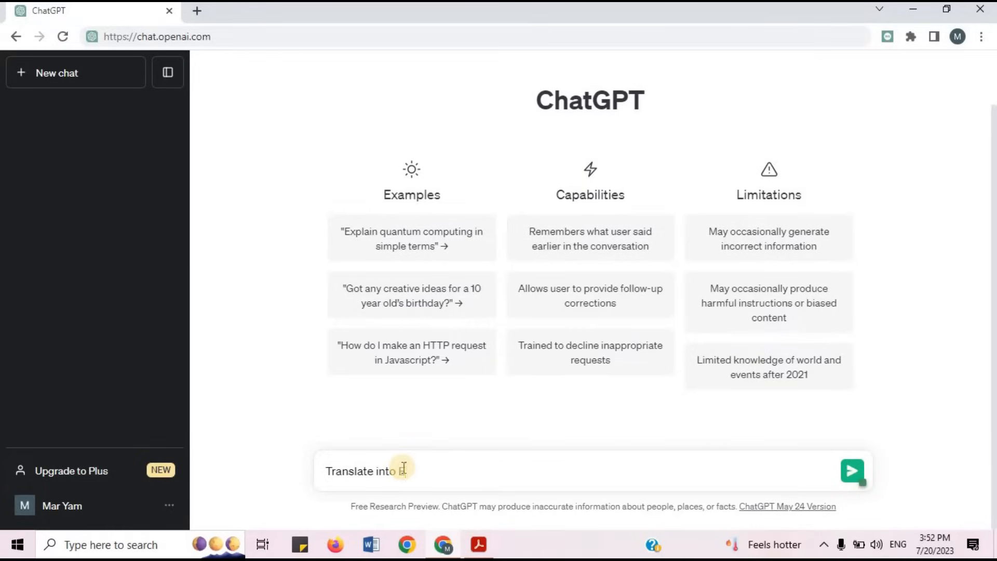
pyautogui.write('English:')
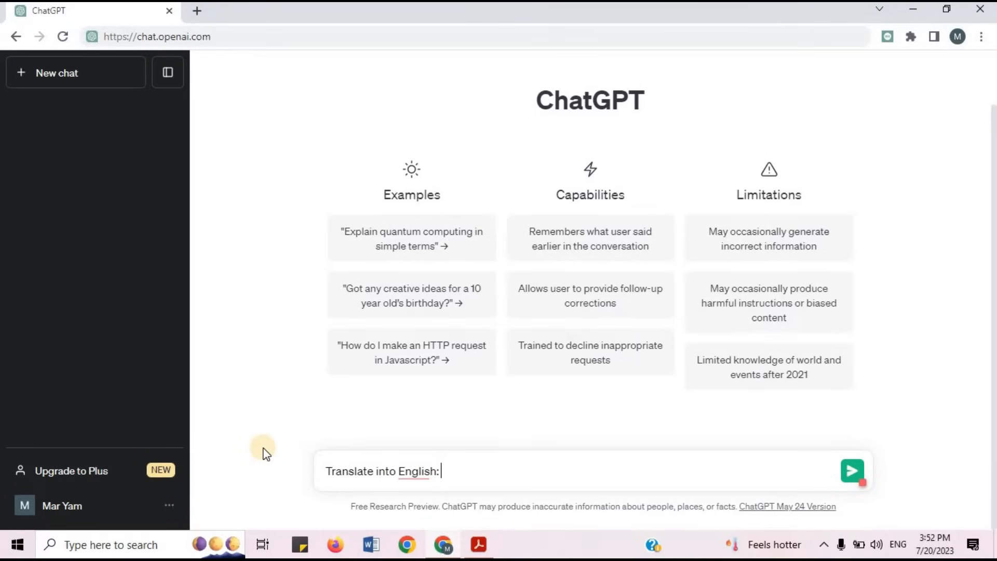
pyautogui.click(853, 471)
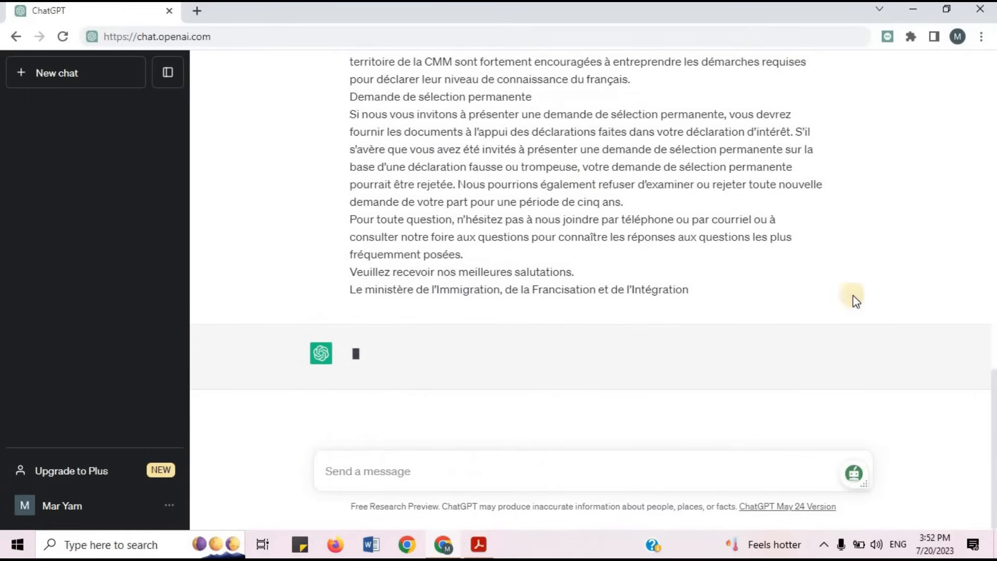
pyautogui.moveTo(940, 424)
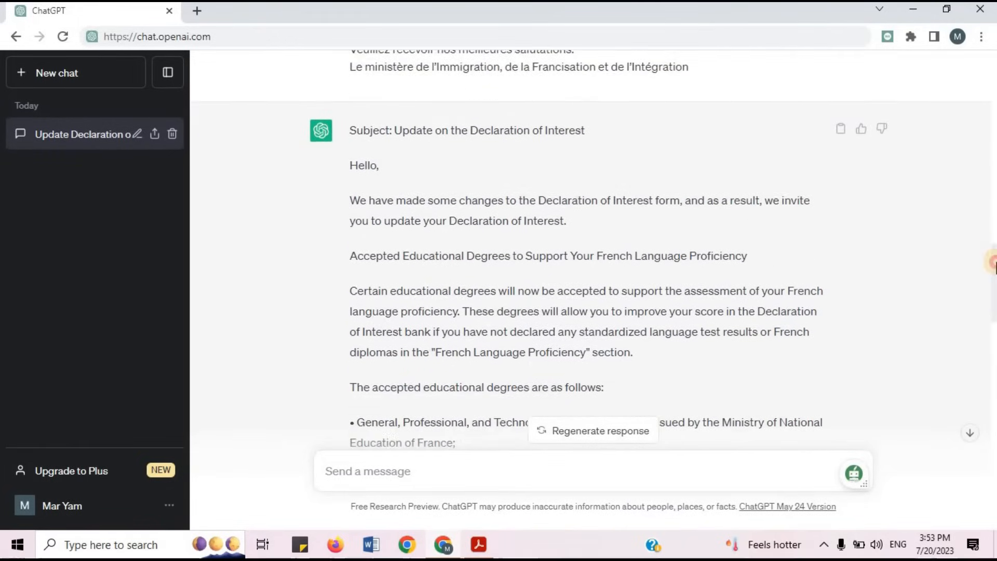
# Scroll through ChatGPT's English translation, 'Update on the Declaration of Interest'.
pyautogui.scroll(-3)
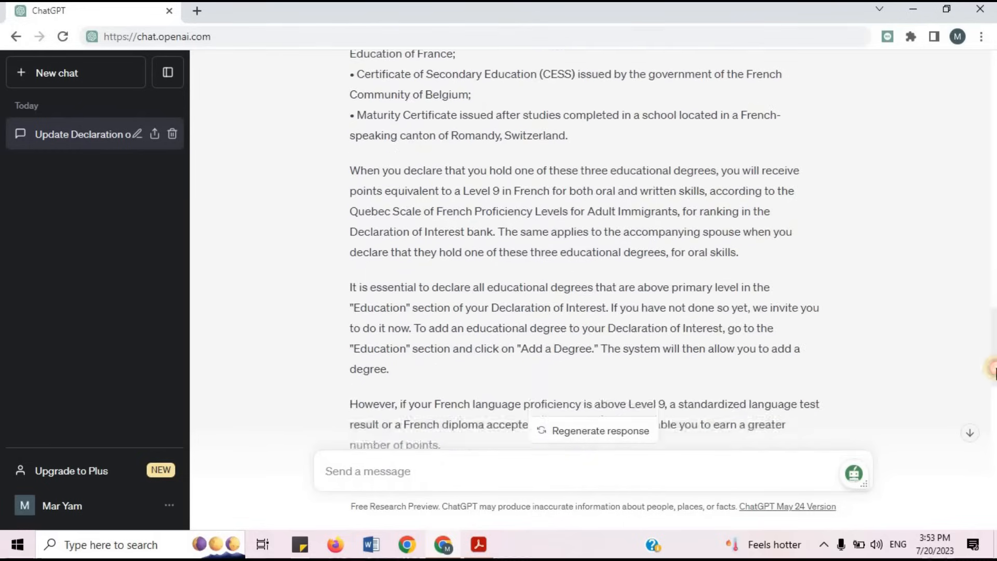
pyautogui.scroll(-3)
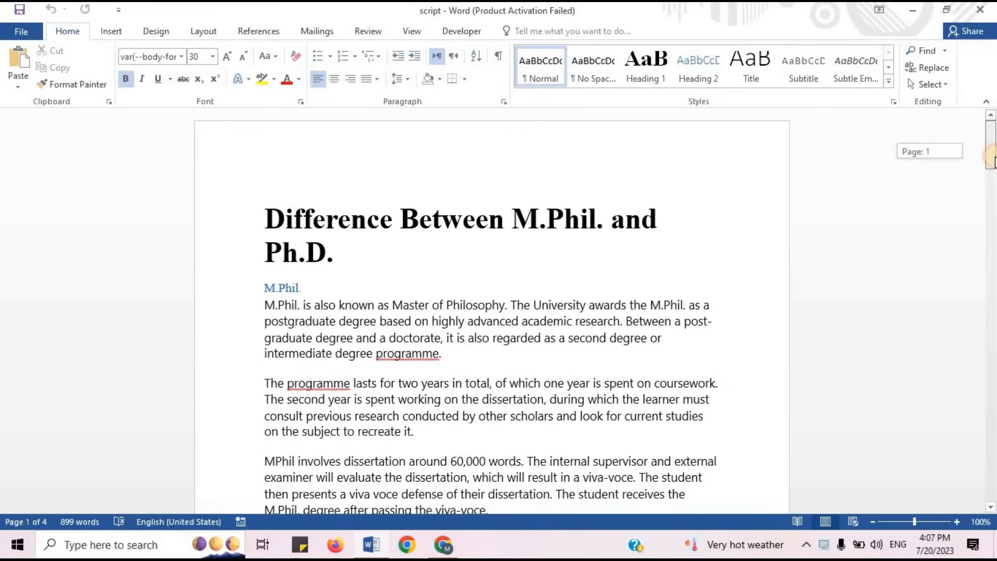
# Copy the title and M.Phil. section of the Word document and return to the chat page.
pyautogui.scroll(-3)
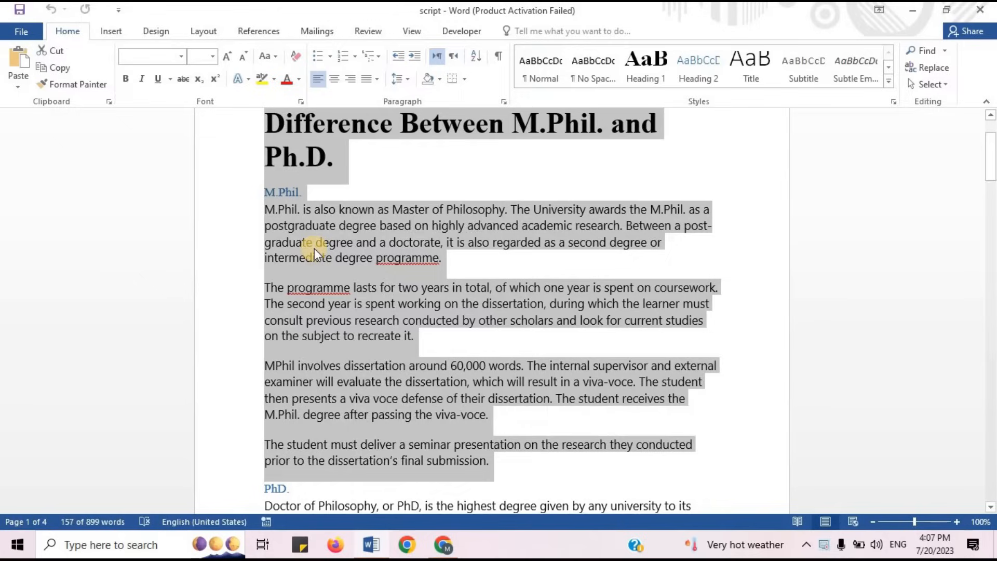
pyautogui.moveTo(343, 275)
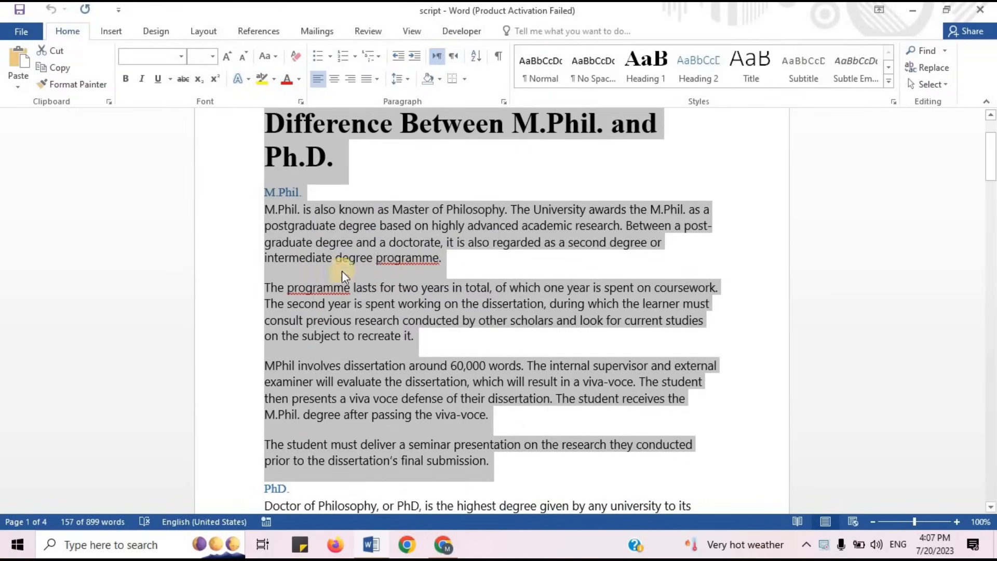
pyautogui.click(713, 226)
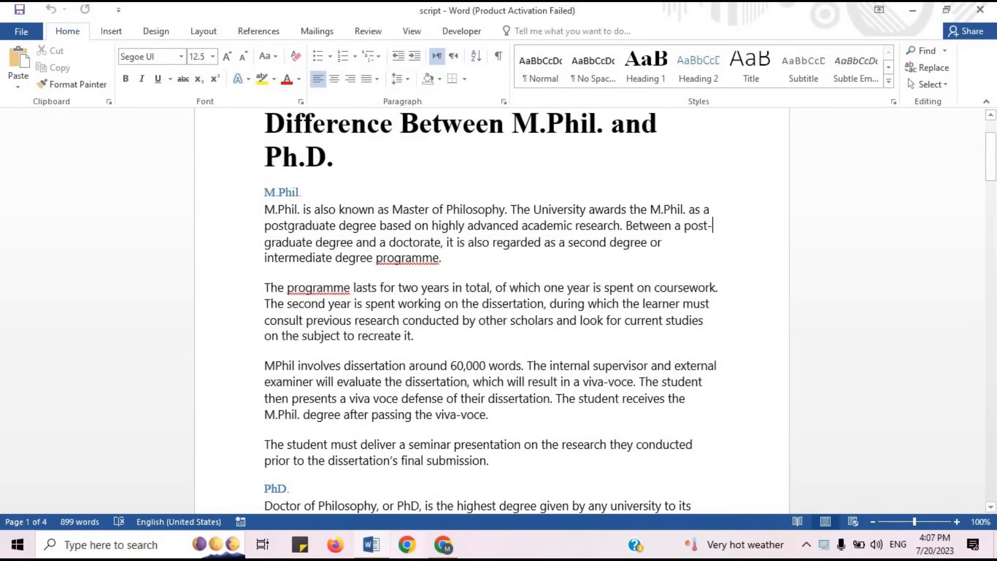
pyautogui.click(442, 542)
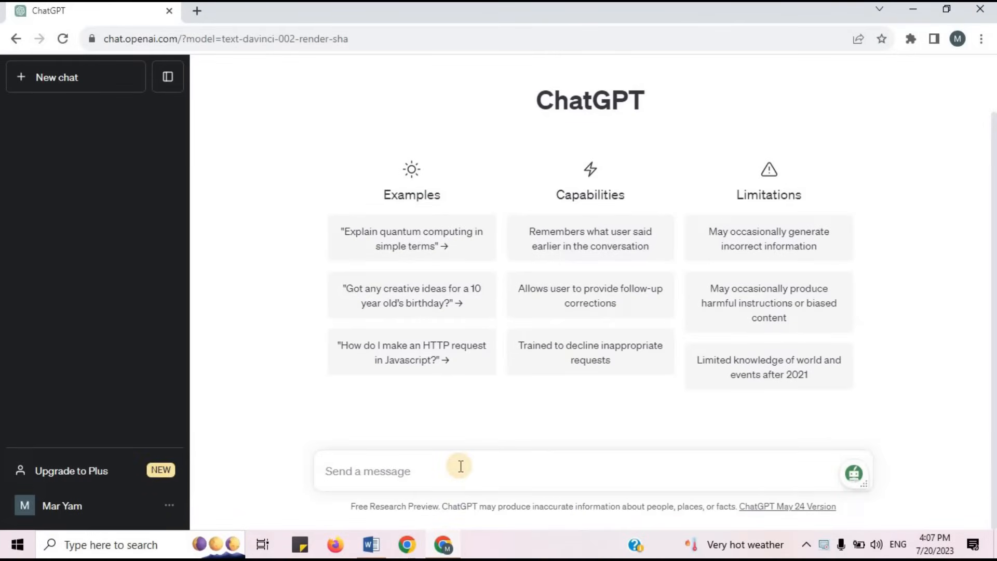
# Write 'Translate into Chinese Language' with the M.Phil. excerpt and send it to ChatGPT.
pyautogui.write('Translate into')
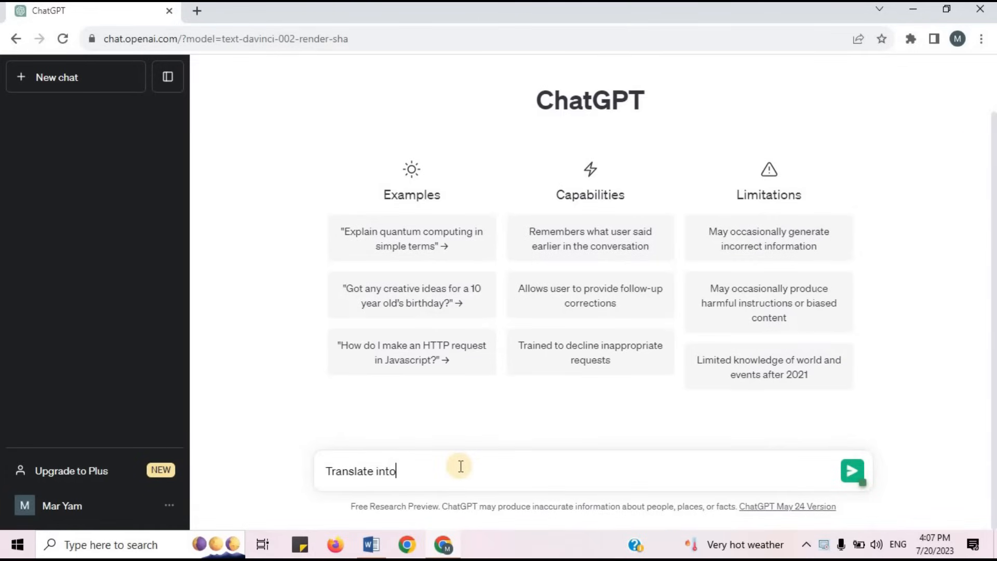
pyautogui.write('Chinese')
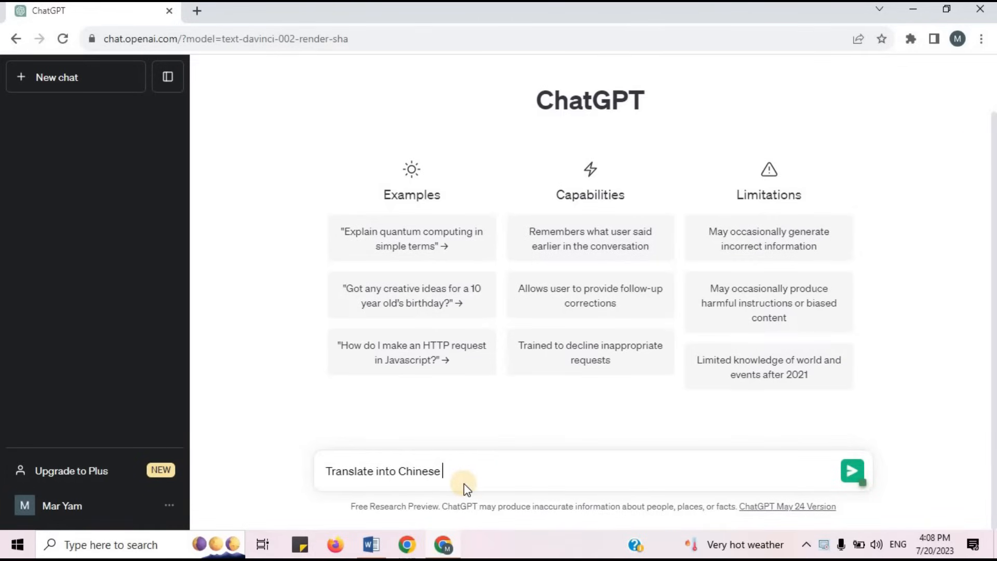
pyautogui.write('L')
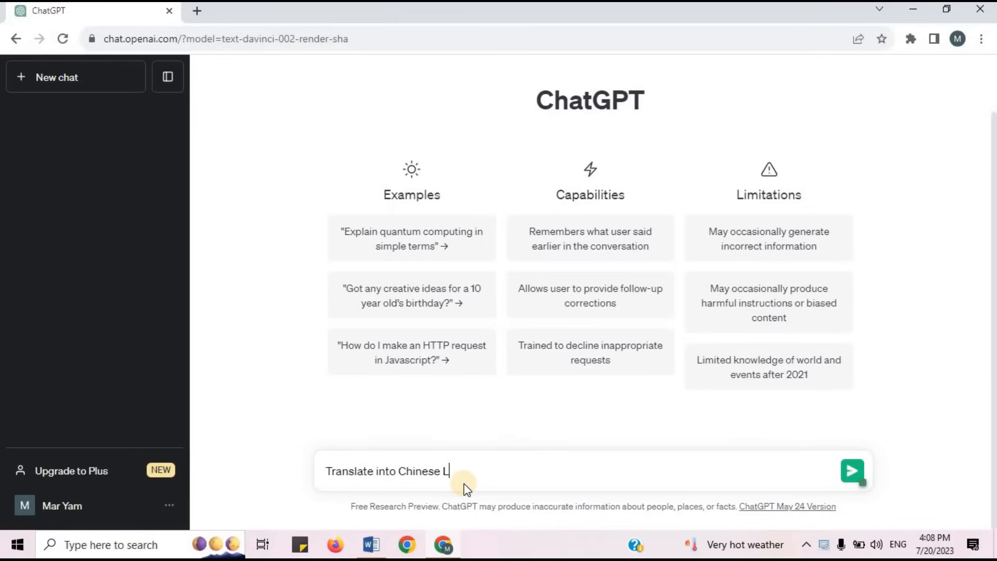
pyautogui.write('ang')
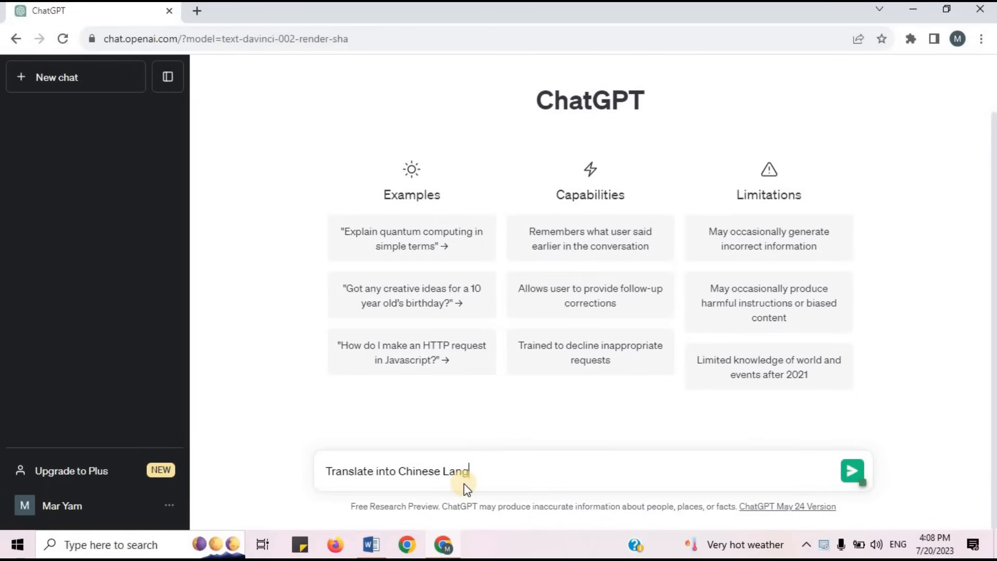
pyautogui.click(853, 475)
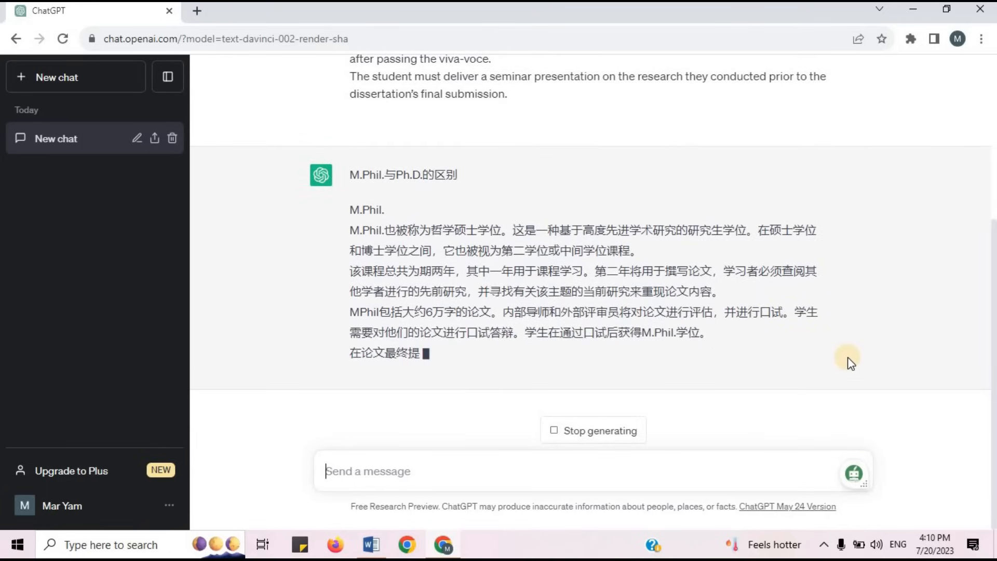
pyautogui.moveTo(848, 346)
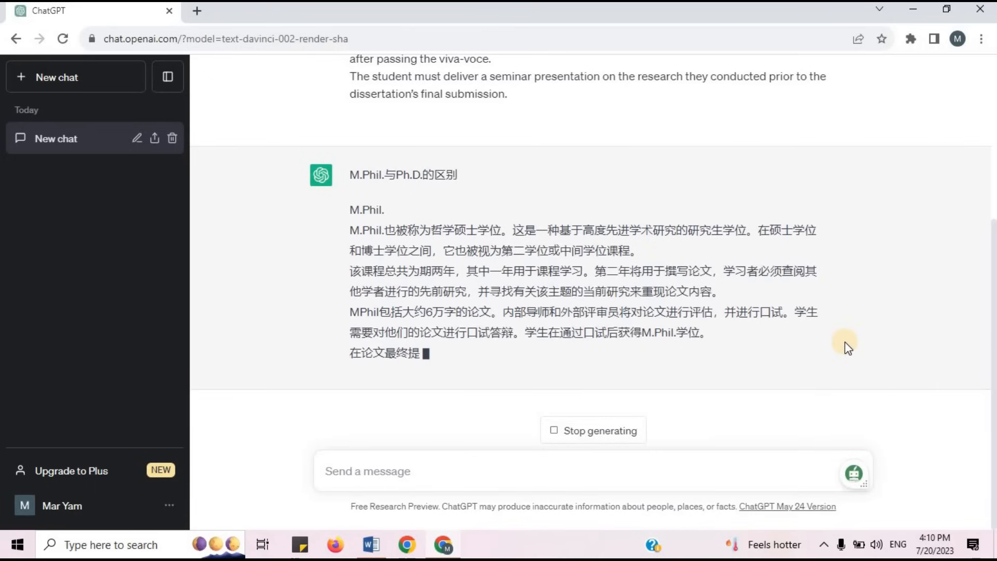
pyautogui.moveTo(943, 336)
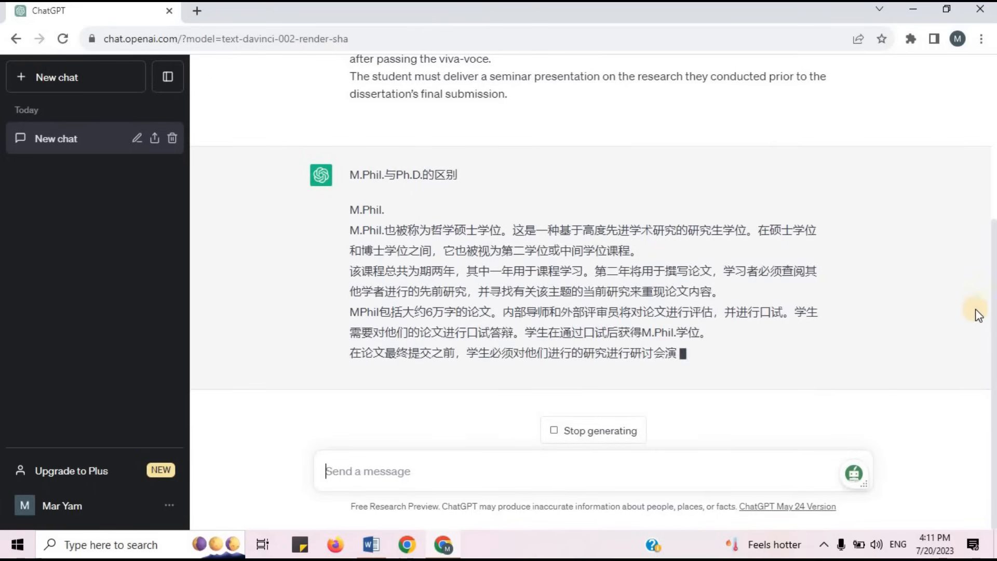
pyautogui.moveTo(978, 321)
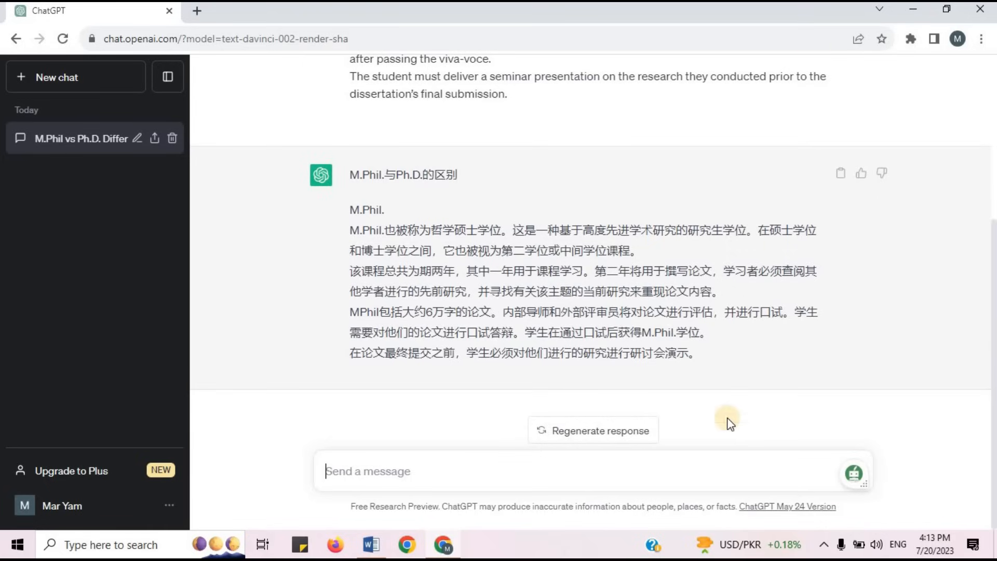
pyautogui.moveTo(856, 325)
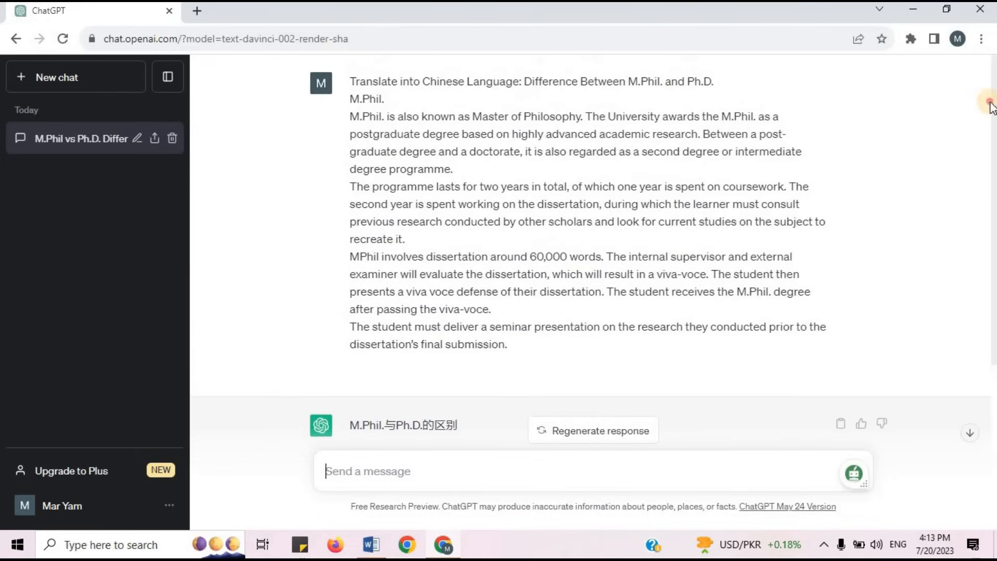
# Scroll through the completed Chinese translation of the M.Phil. excerpt.
pyautogui.scroll(-3)
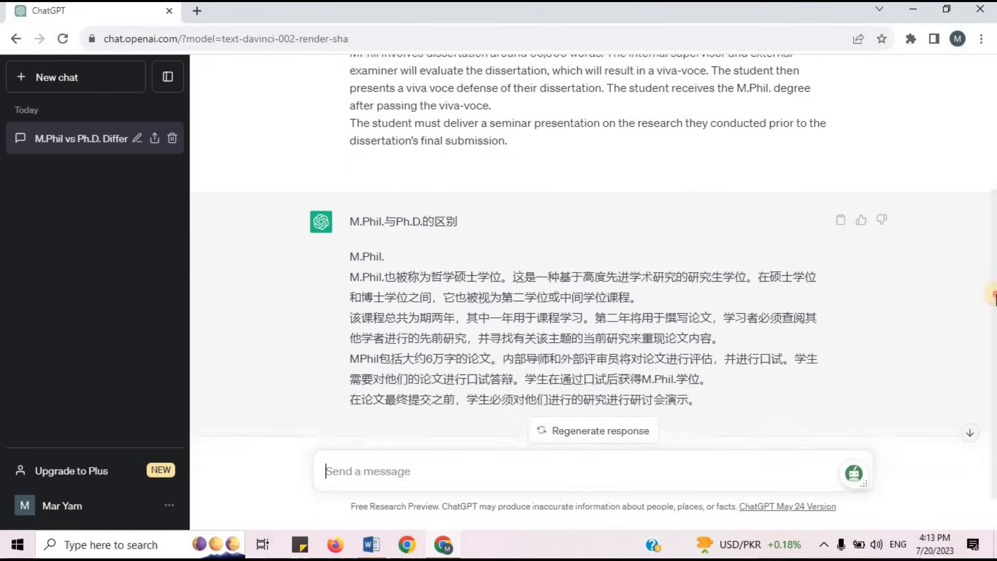
pyautogui.scroll(-3)
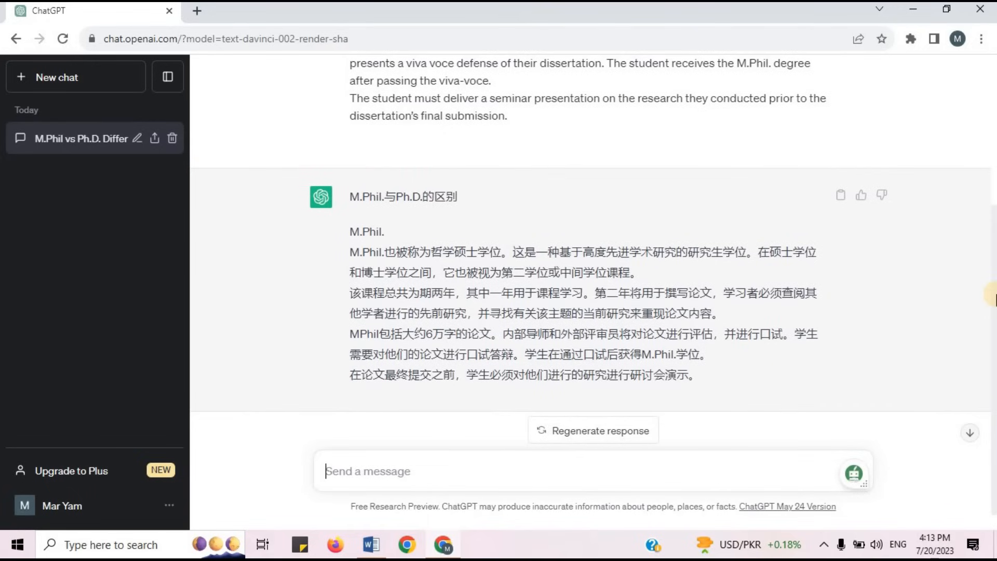